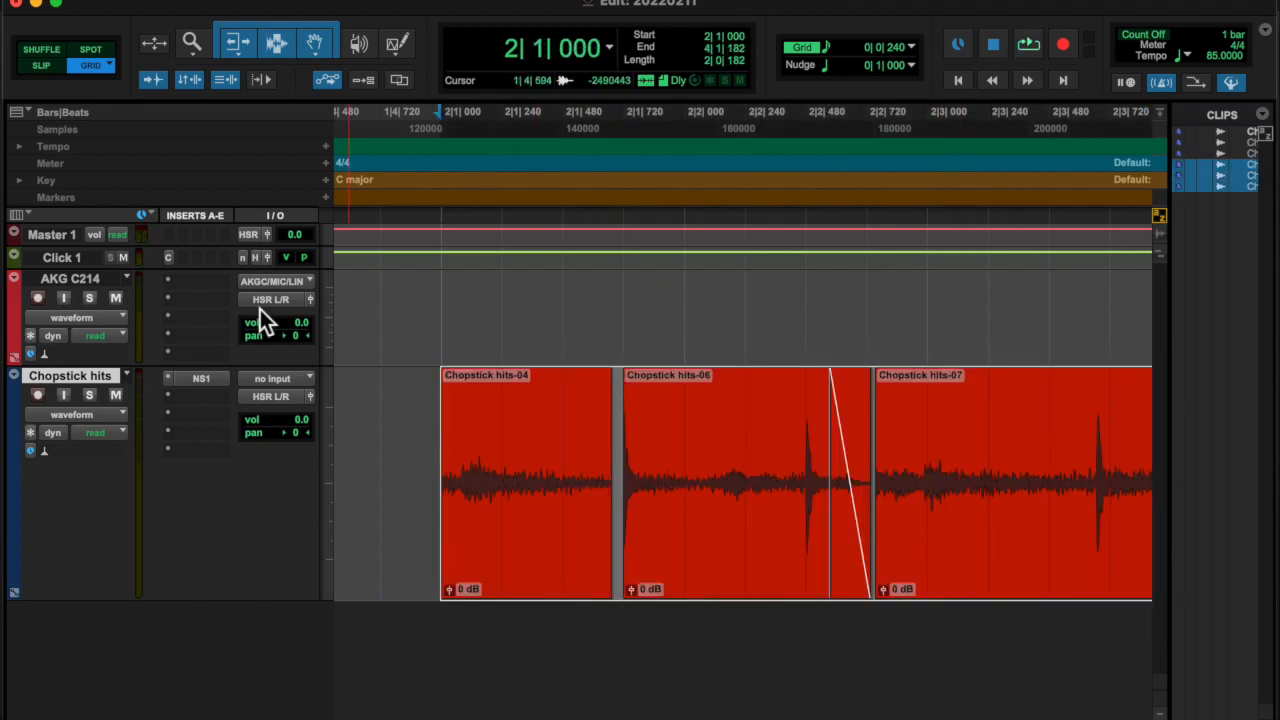
Add instrument track Inst 1 and show the MIDI keyboard at octave C3, velocity 100.
{"action": "scroll", "scroll_direction": "right", "scroll_amount": 3}
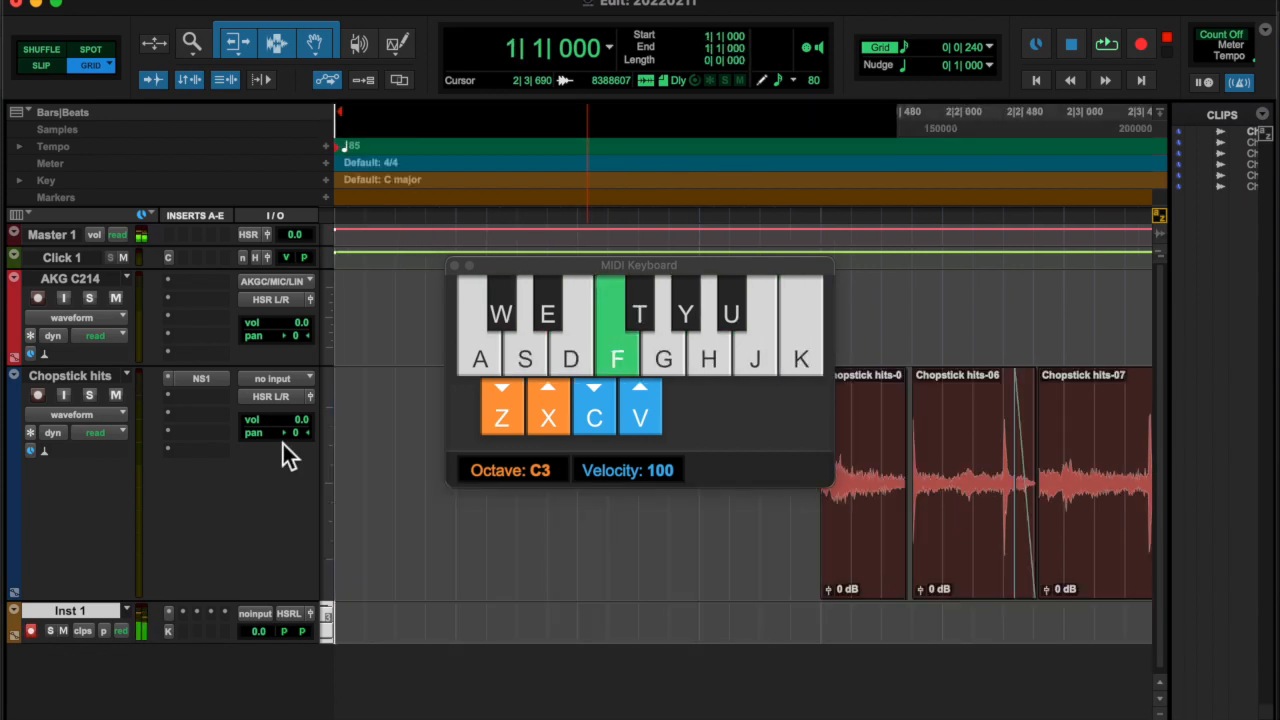
{"action": "left_click", "coordinate": [616, 340]}
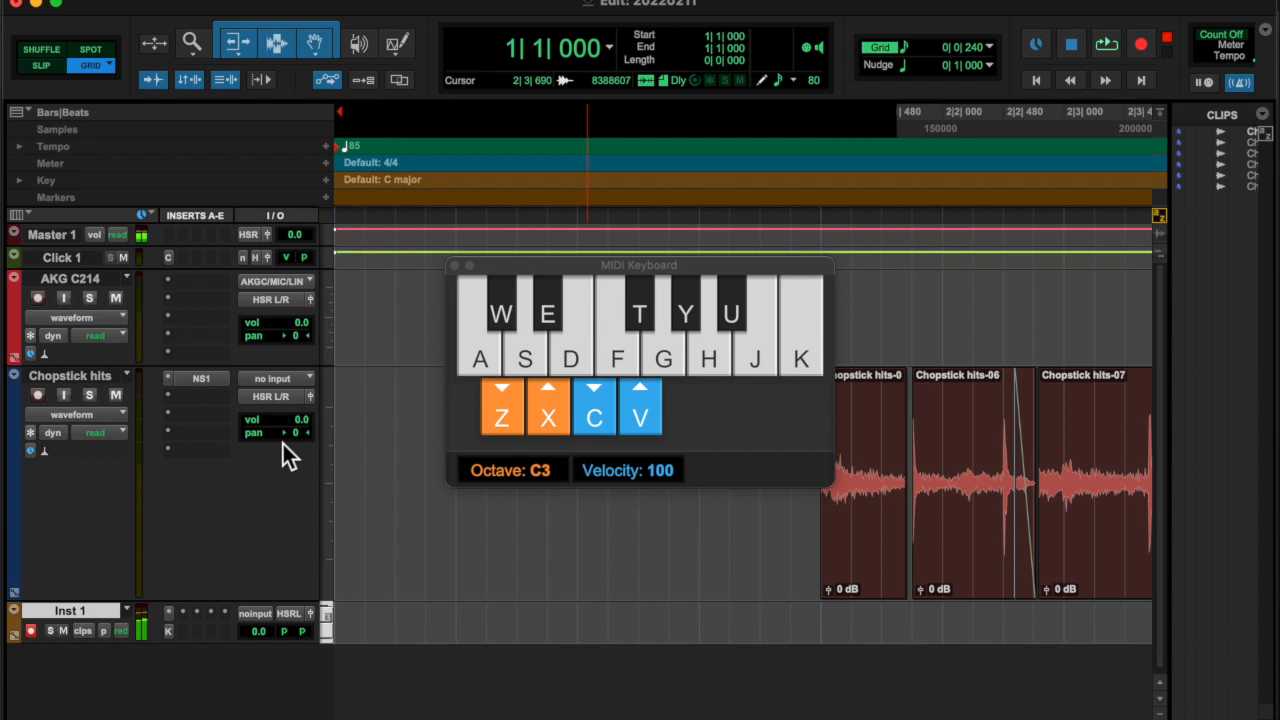